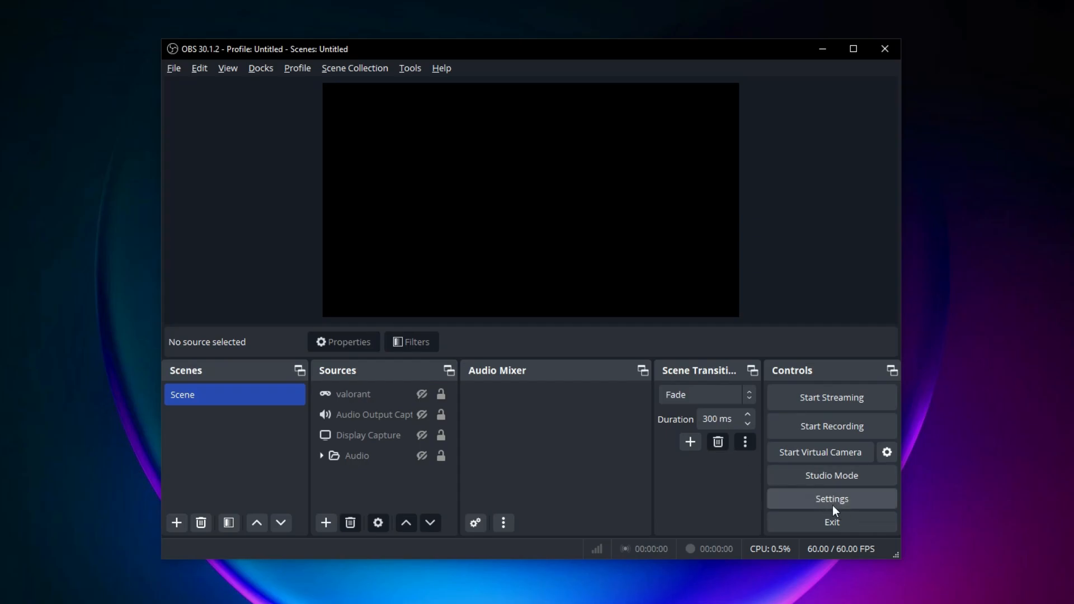
Bring up the OBS Settings window from the Controls dock.
left_click(831, 497)
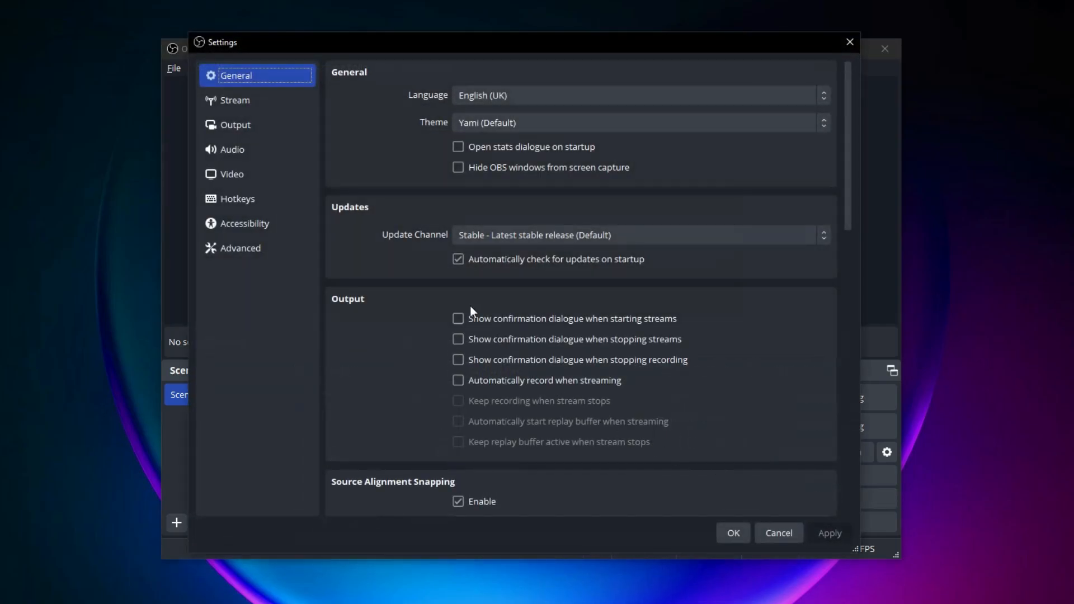
Review the Video page: 1920x1080 base resolution and frame rate left at 60 for now.
left_click(233, 173)
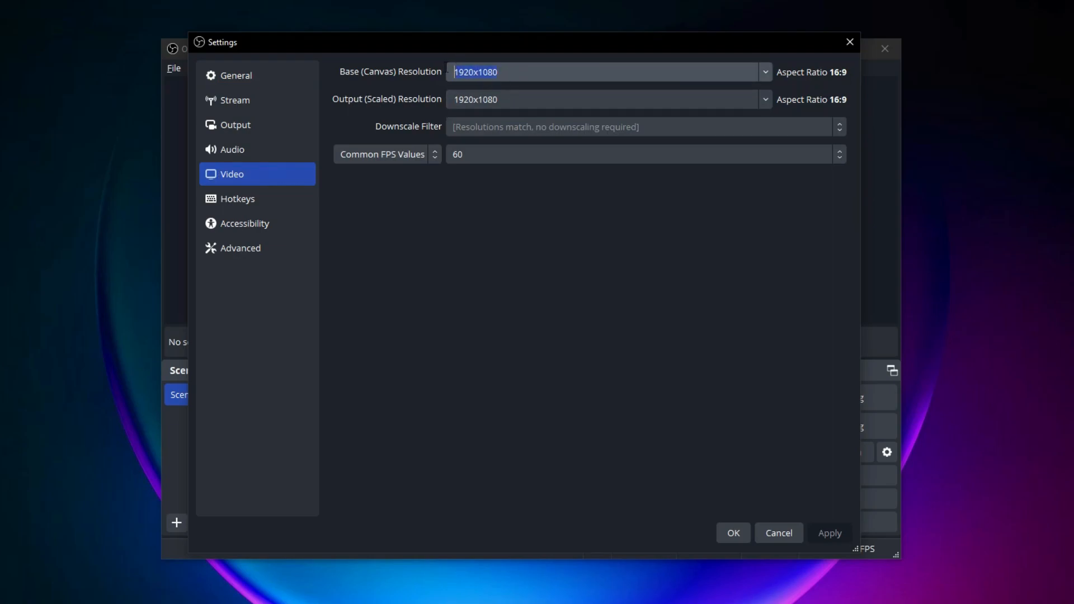
left_click(480, 72)
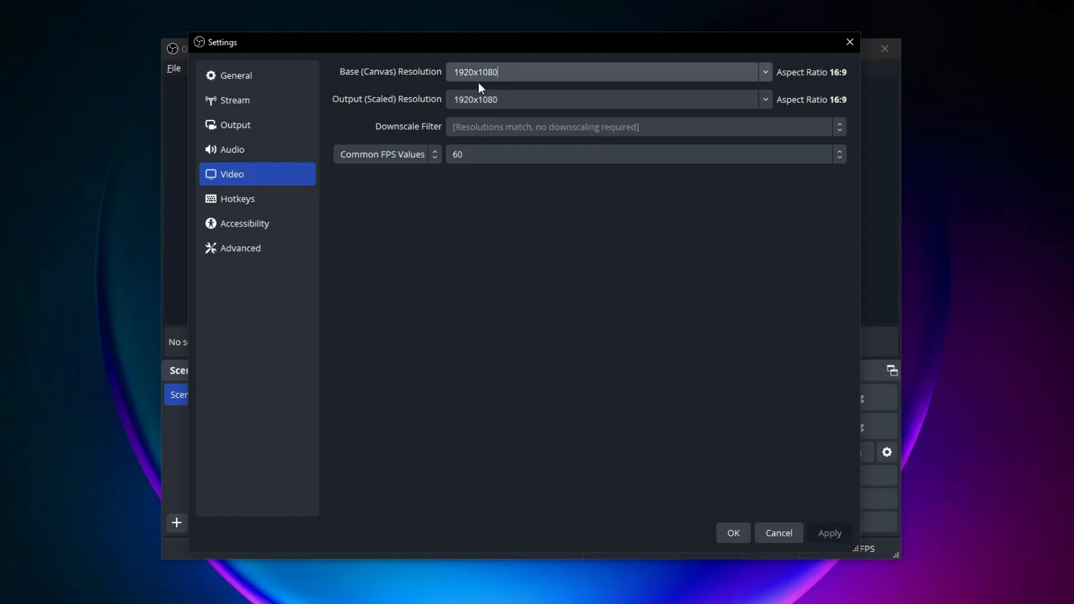
mouse_move(368, 113)
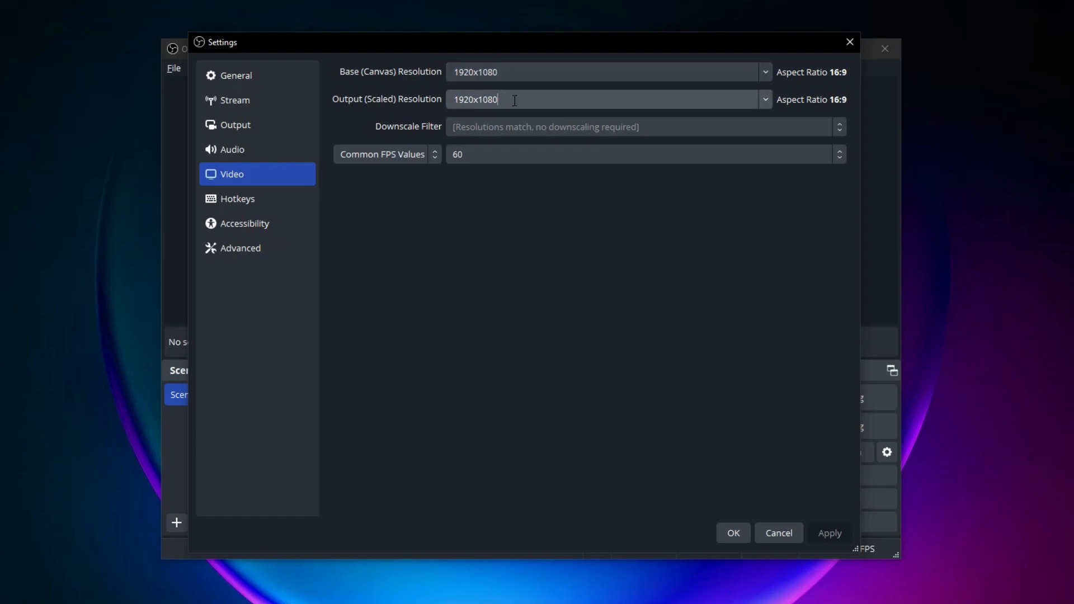
mouse_move(484, 113)
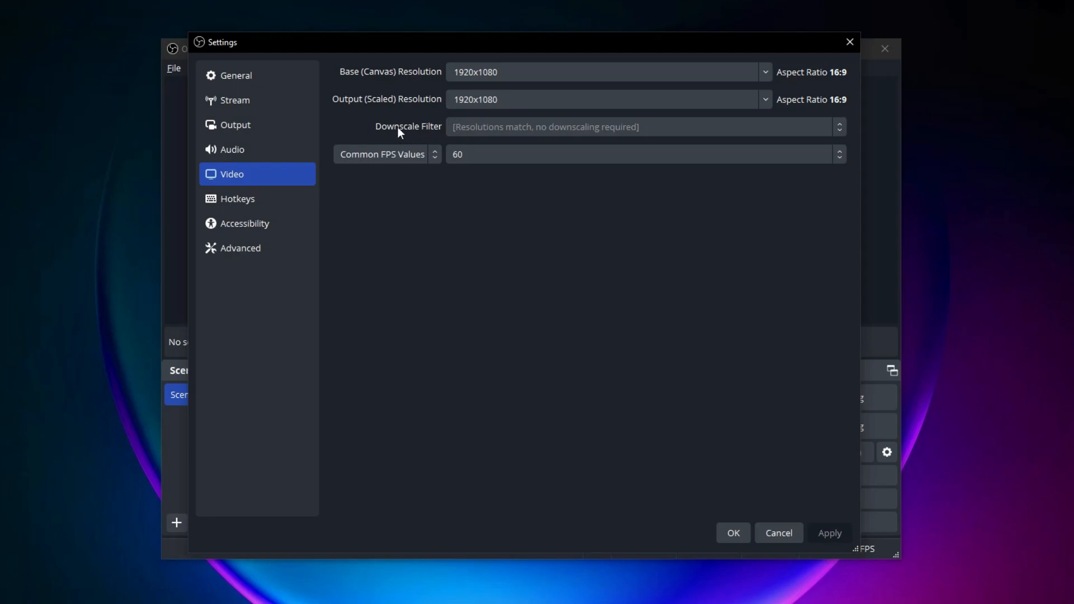
left_click(603, 99)
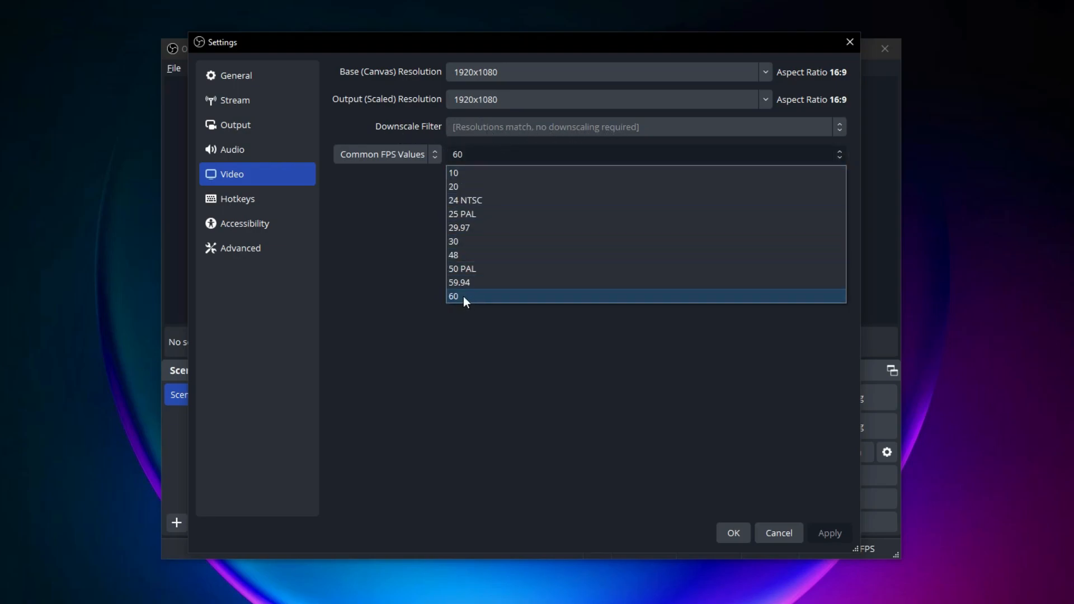
left_click(452, 296)
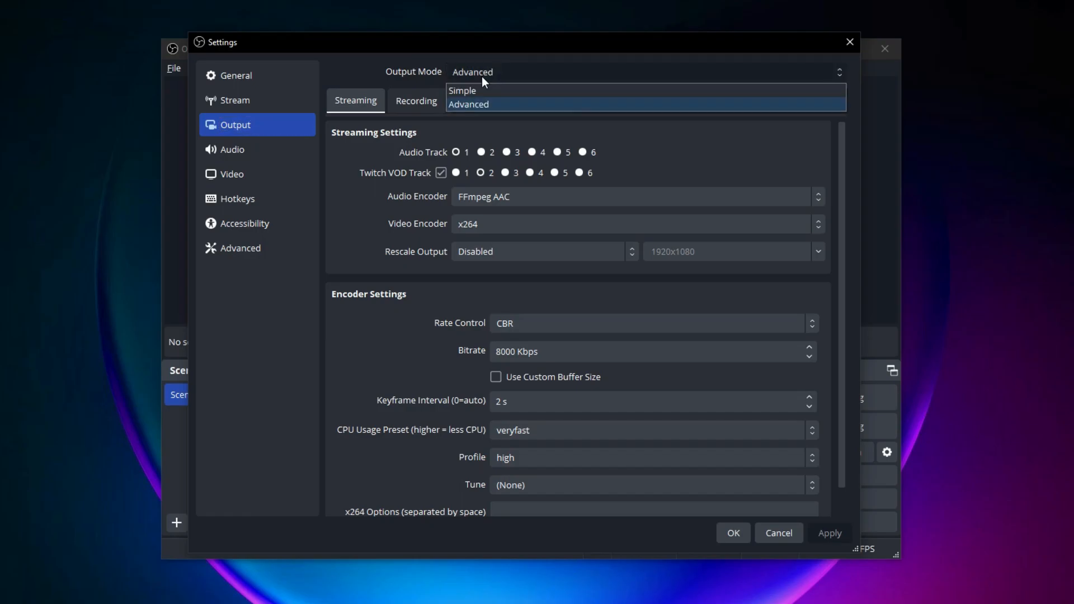
Keep Output Mode on Advanced and show the Recording settings with MPEG-4 (.mp4) format.
left_click(469, 103)
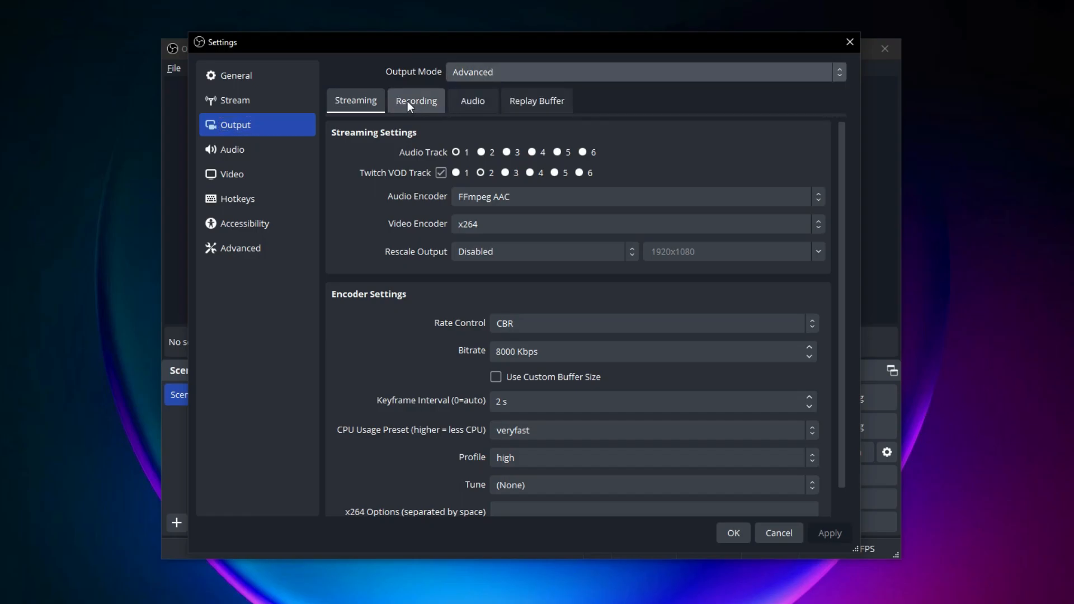
left_click(416, 101)
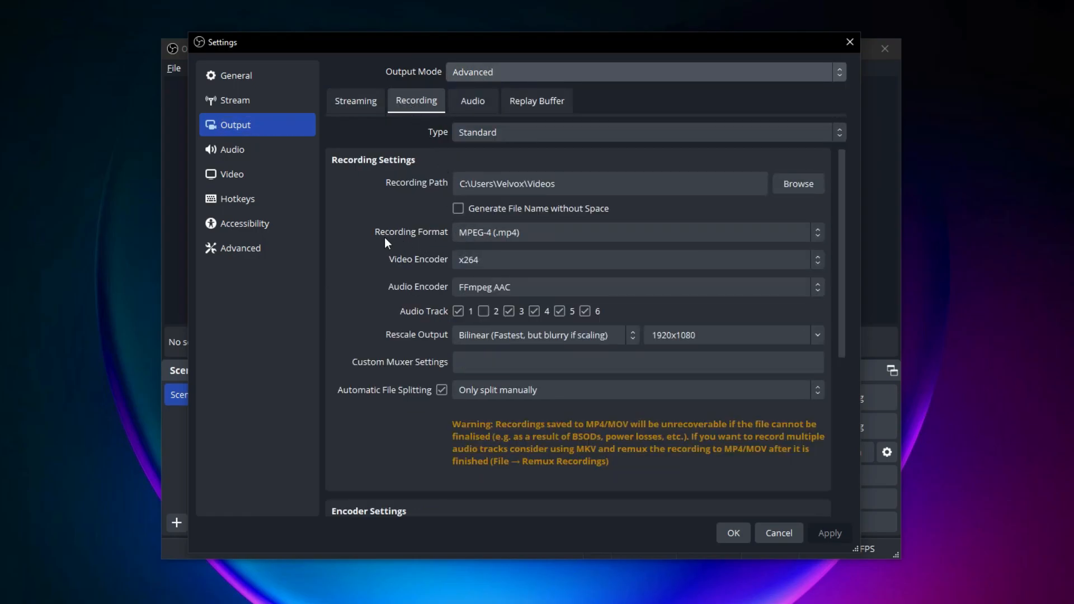
mouse_move(458, 220)
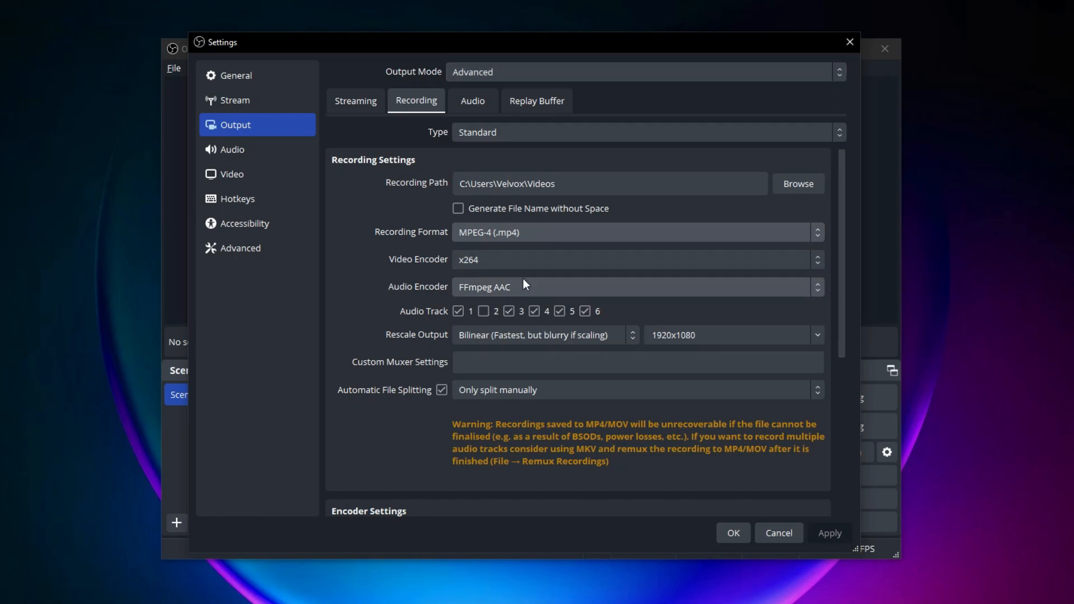
Set the recording bitrate to 20000 Kbps with rate control kept on CBR.
scroll("down", 3)
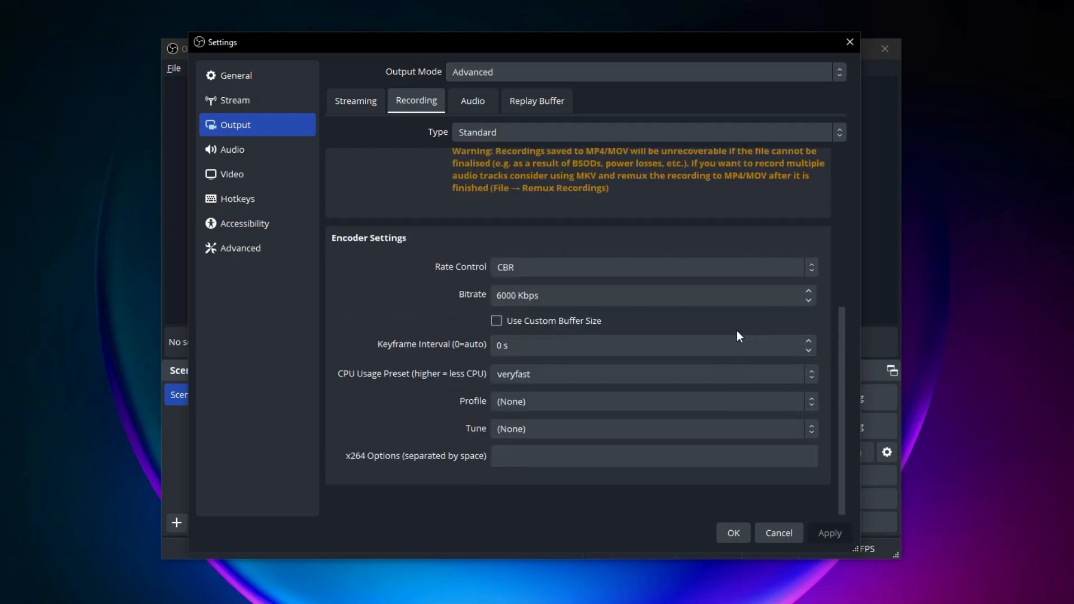
mouse_move(493, 278)
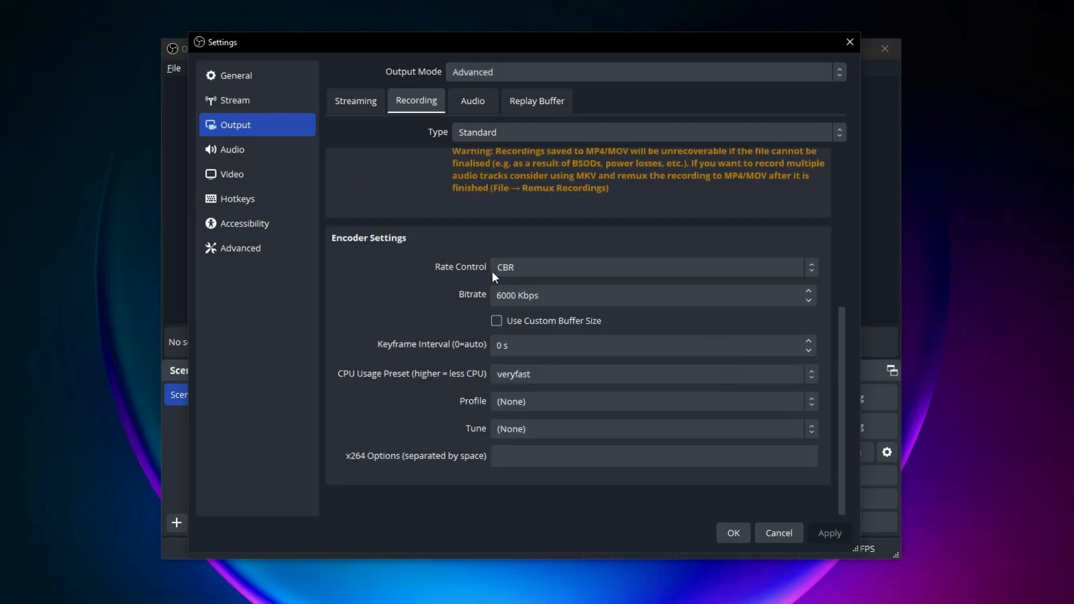
left_click(650, 296)
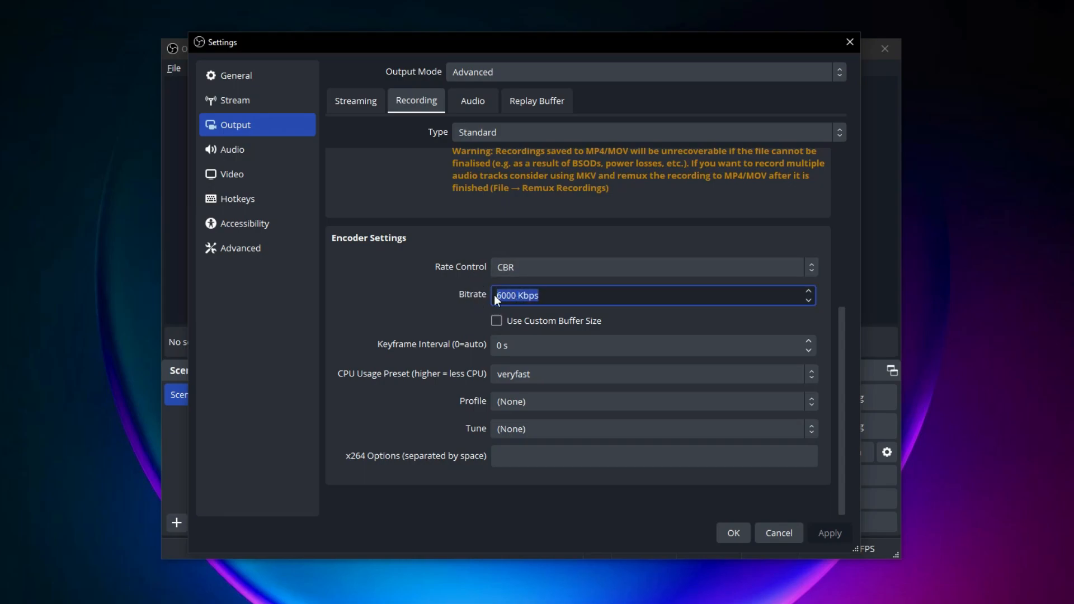
left_click(528, 295)
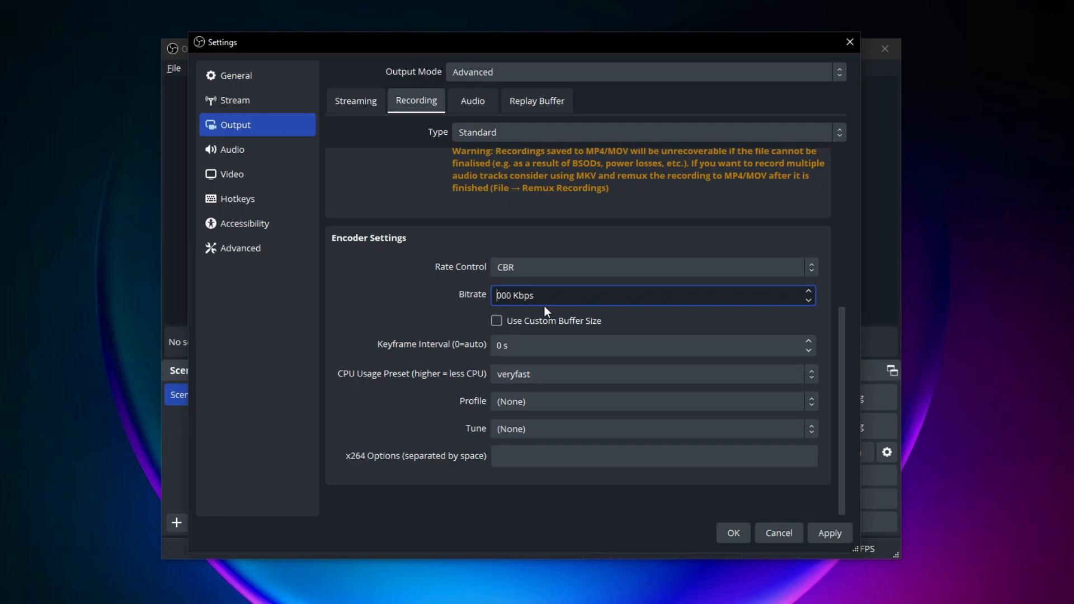
type("20000")
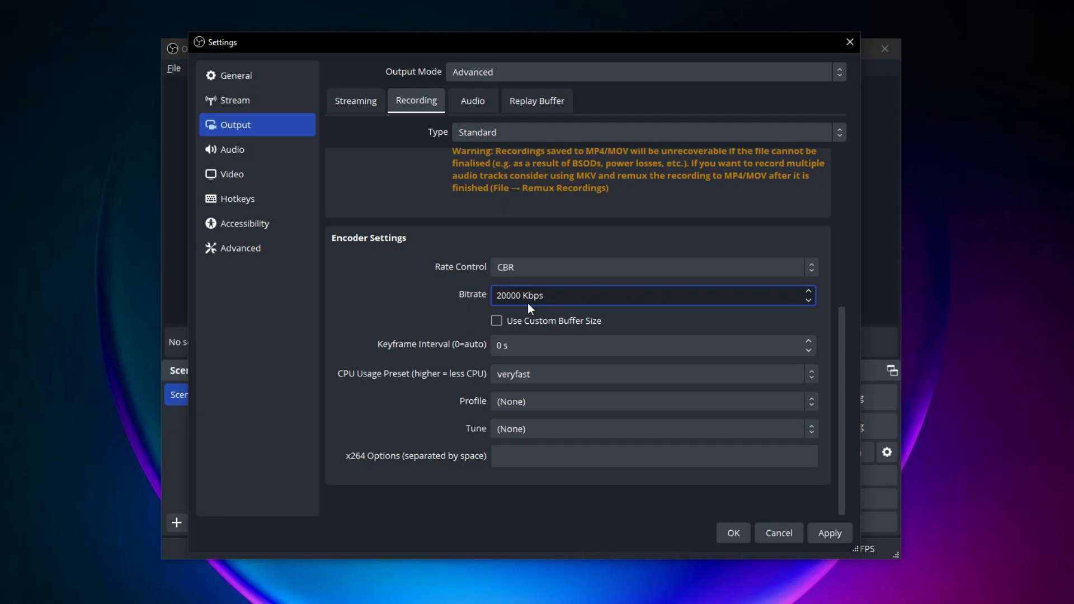
left_click(521, 295)
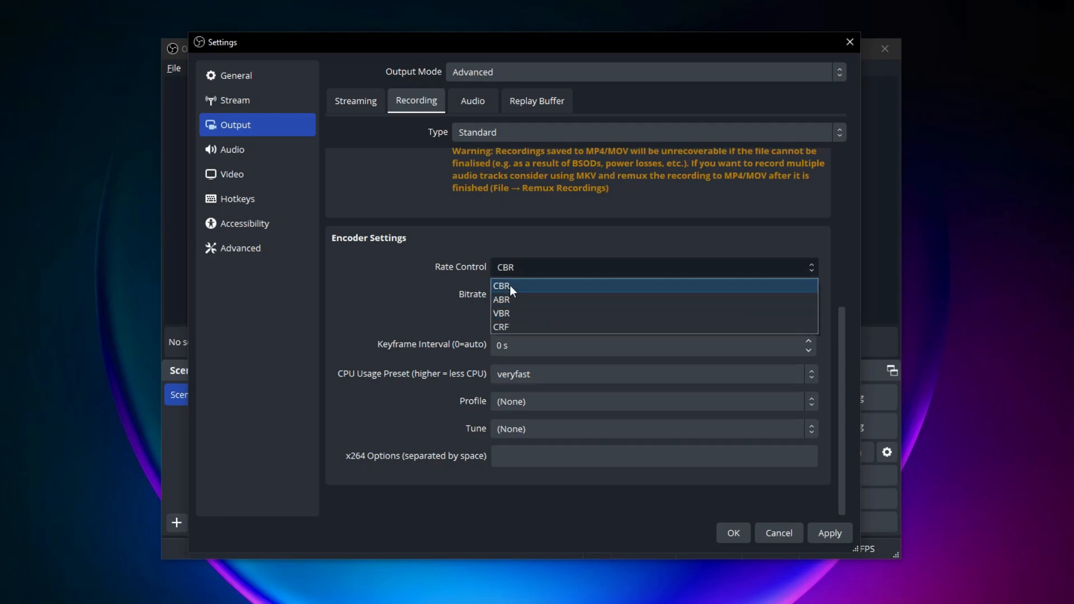
left_click(502, 284)
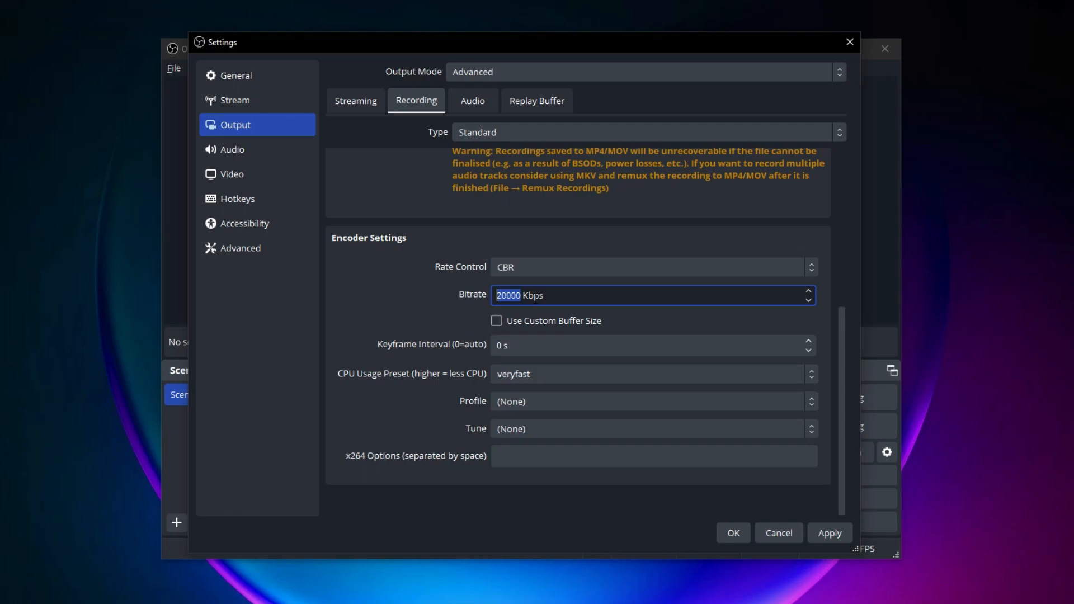
type("14")
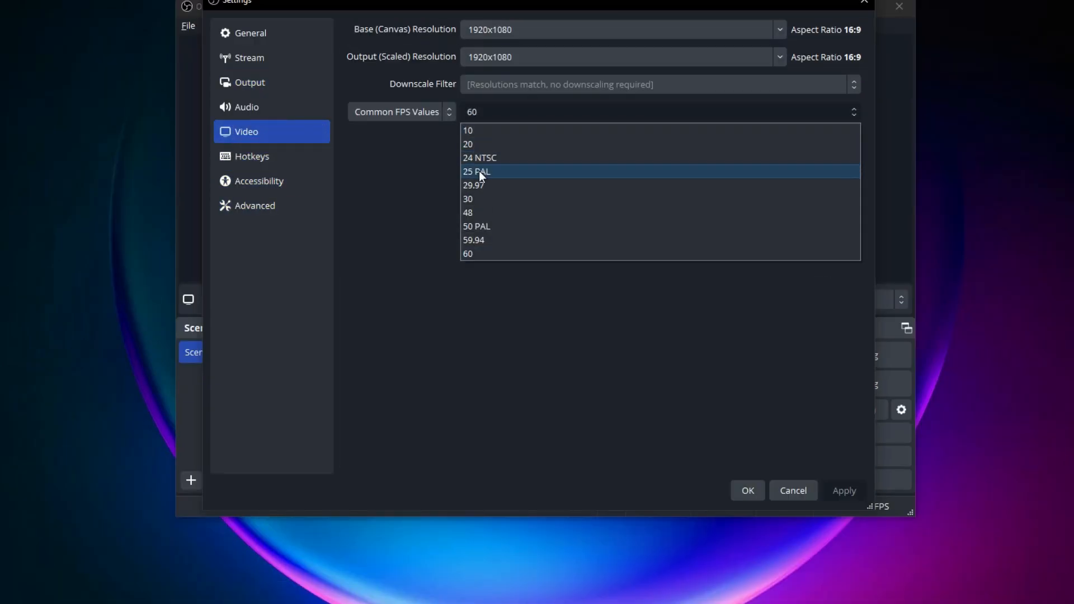
mouse_move(467, 199)
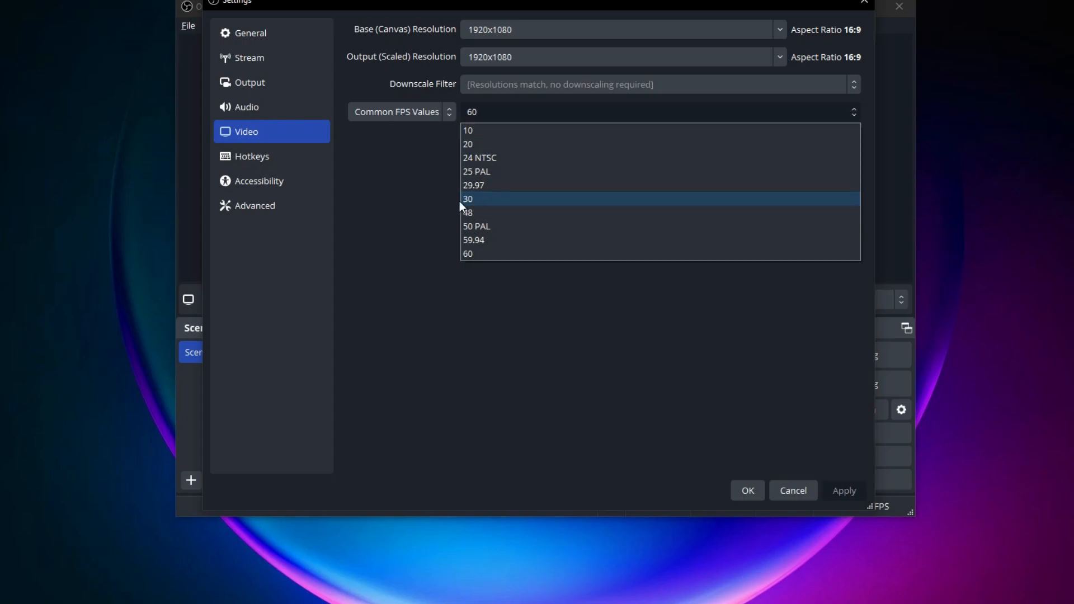
mouse_move(474, 201)
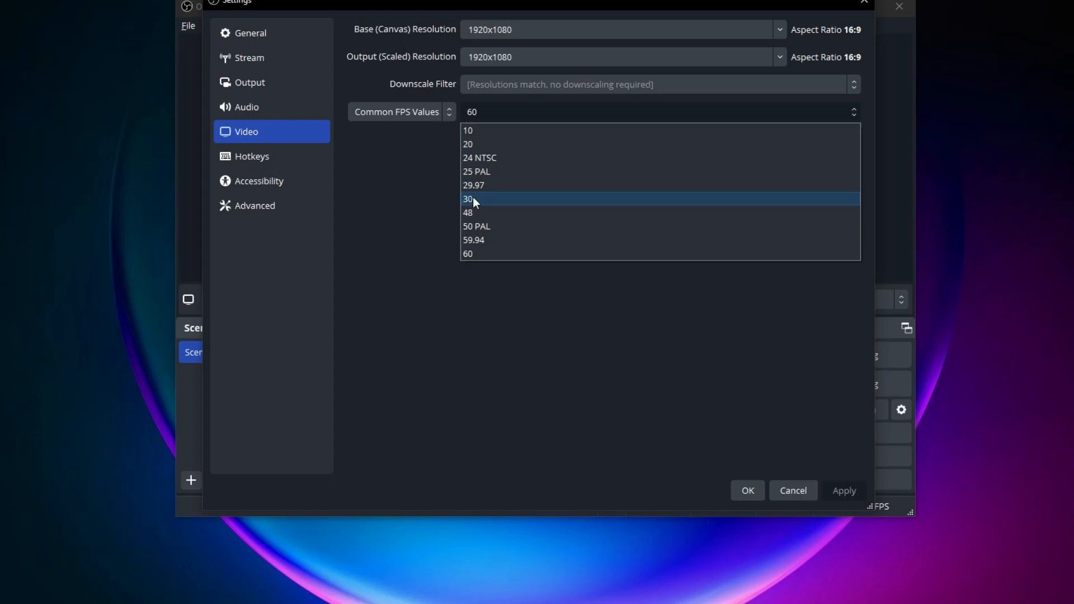
mouse_move(480, 204)
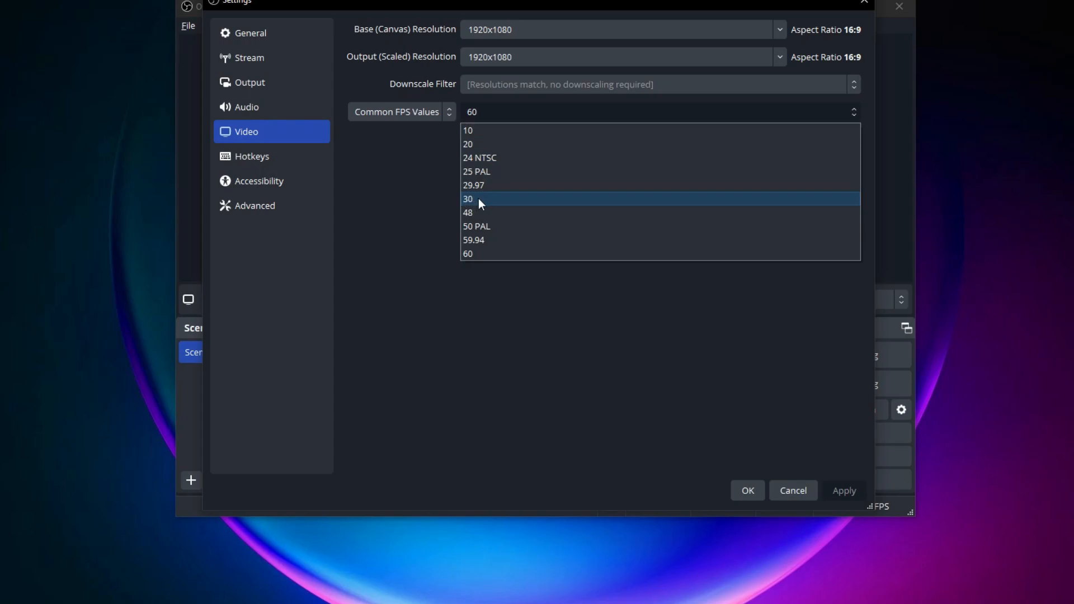
Choose 30 FPS and save the settings with OK, returning to the main window.
left_click(468, 198)
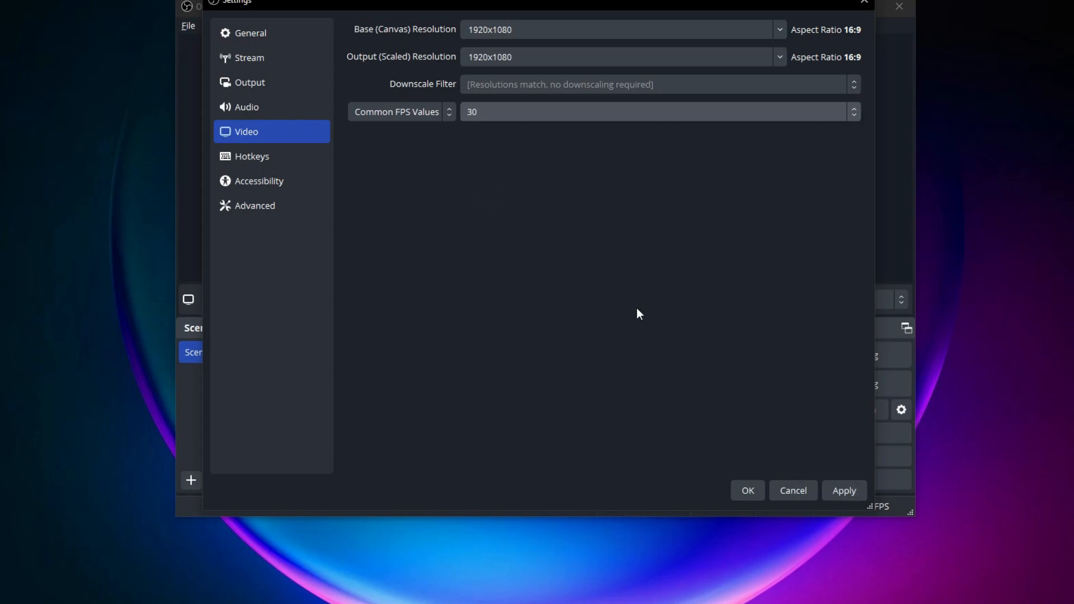
left_click(747, 490)
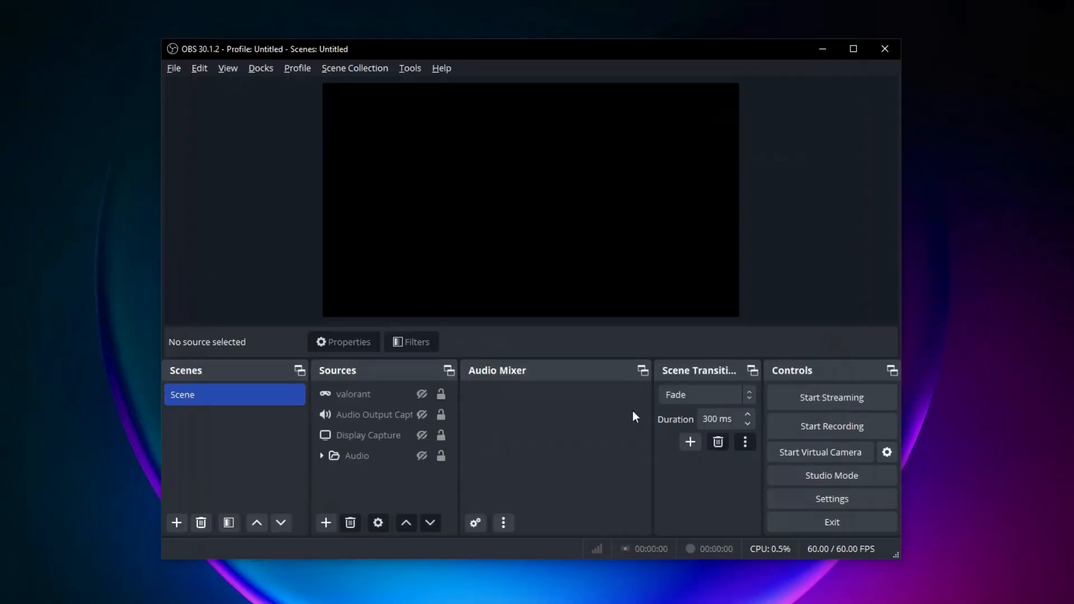
mouse_move(548, 252)
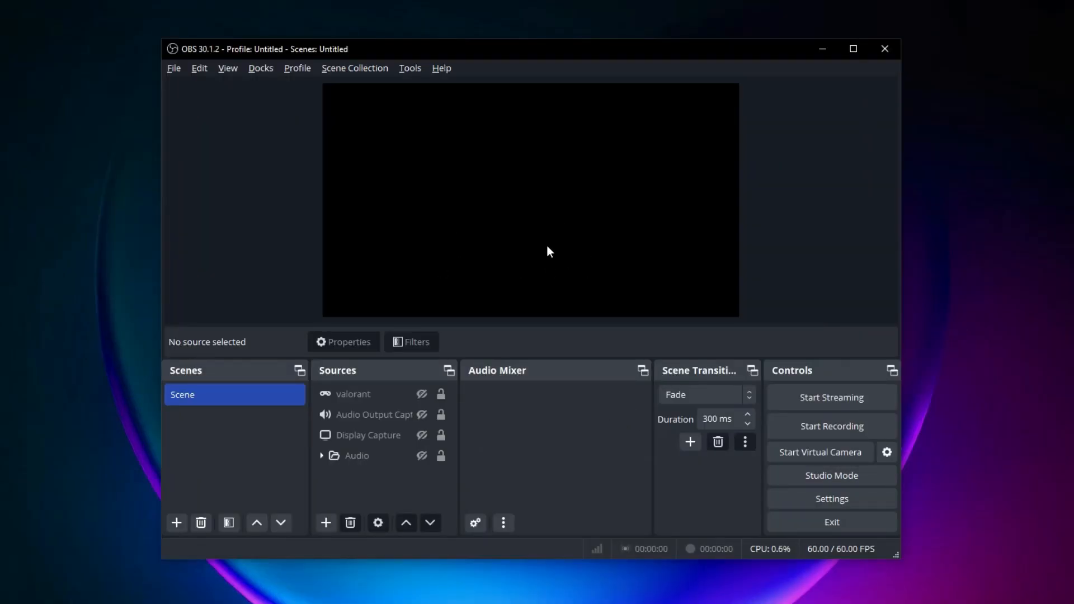
mouse_move(540, 251)
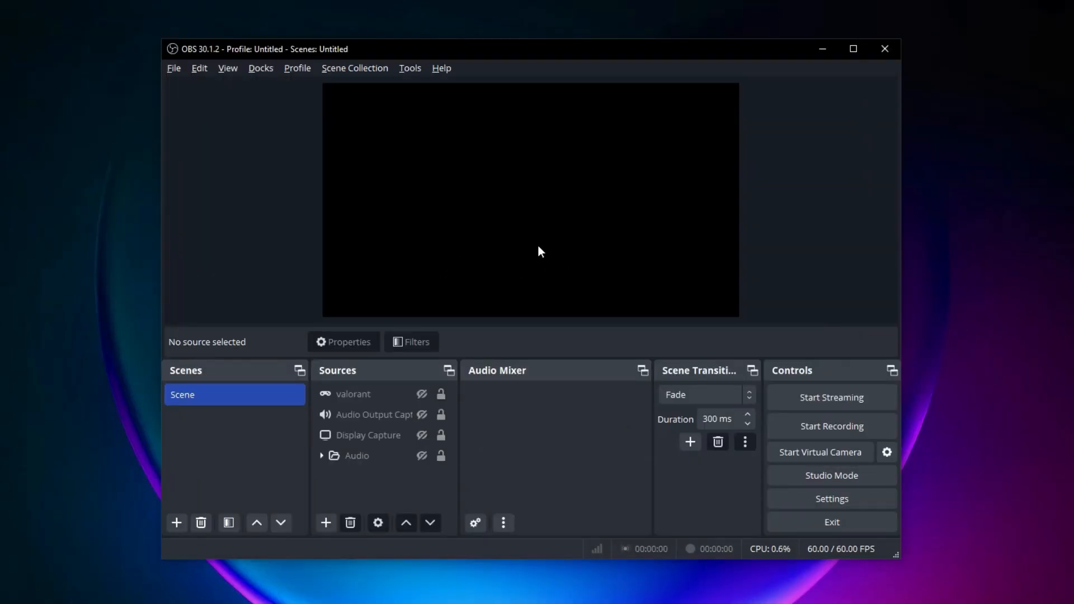
mouse_move(530, 251)
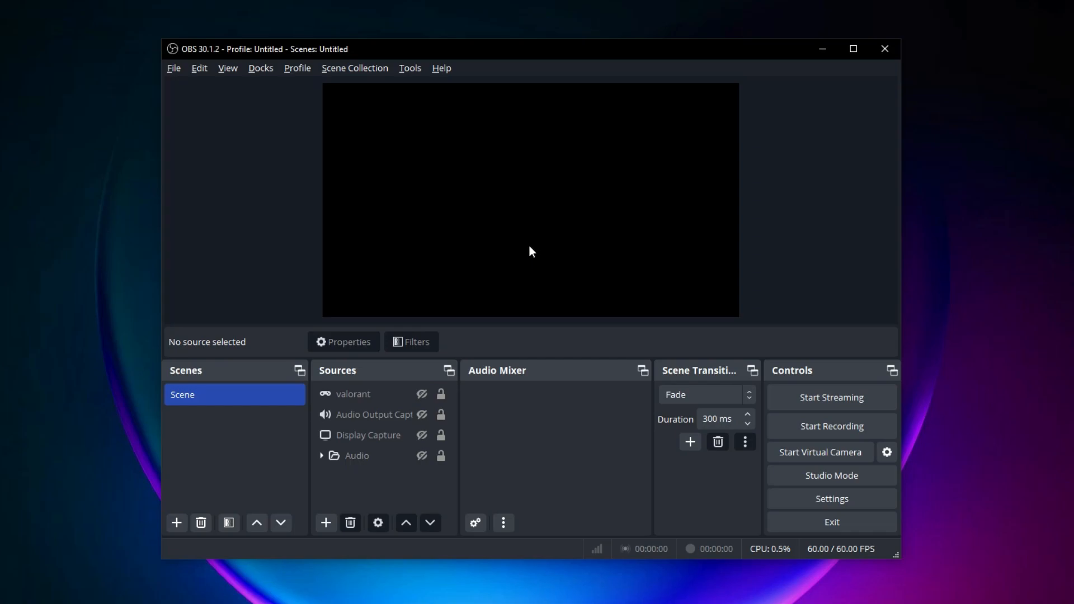